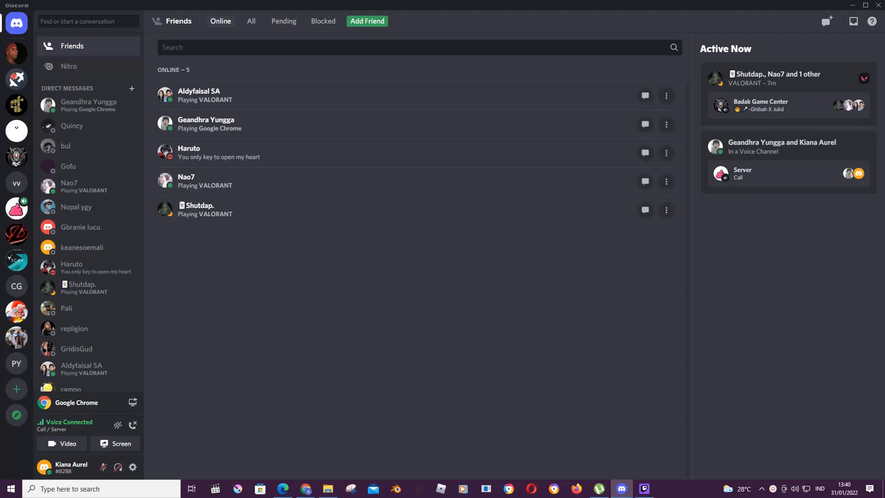
mouse_move(556, 280)
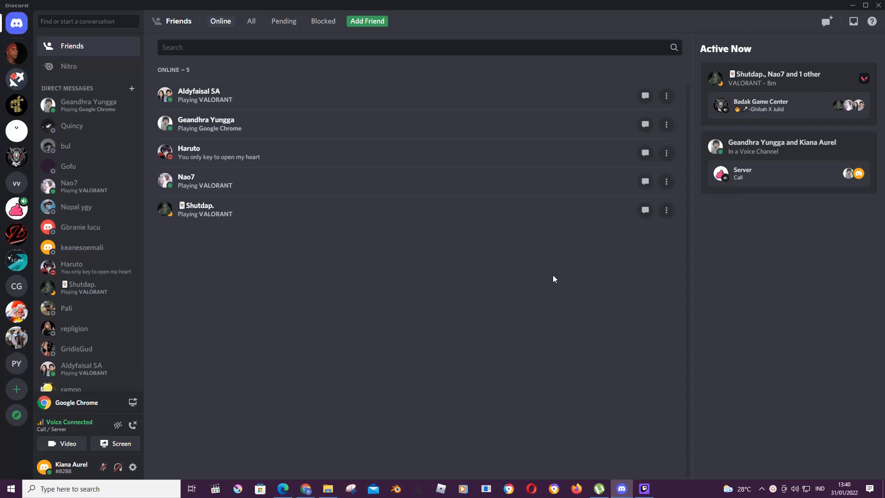
mouse_move(196, 112)
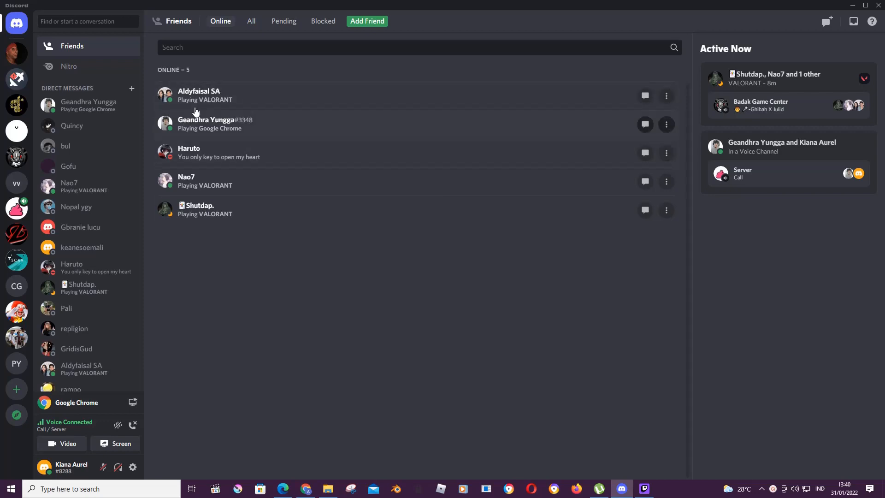
mouse_move(439, 267)
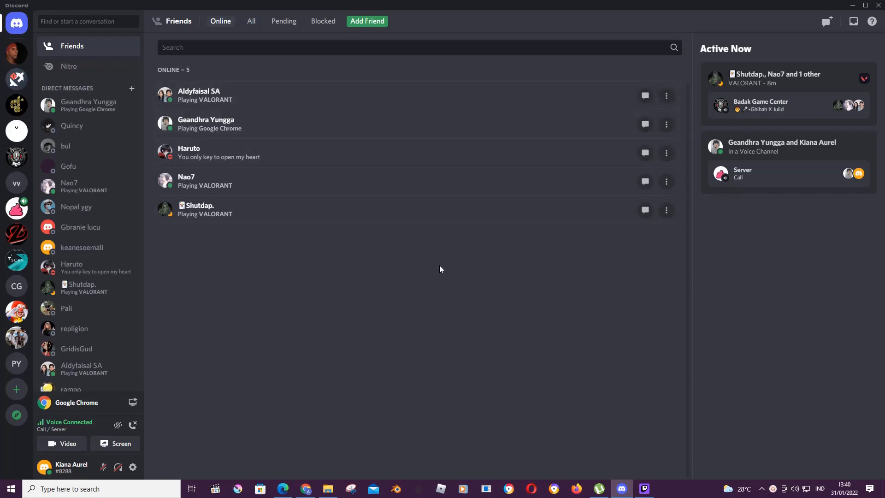
mouse_move(239, 275)
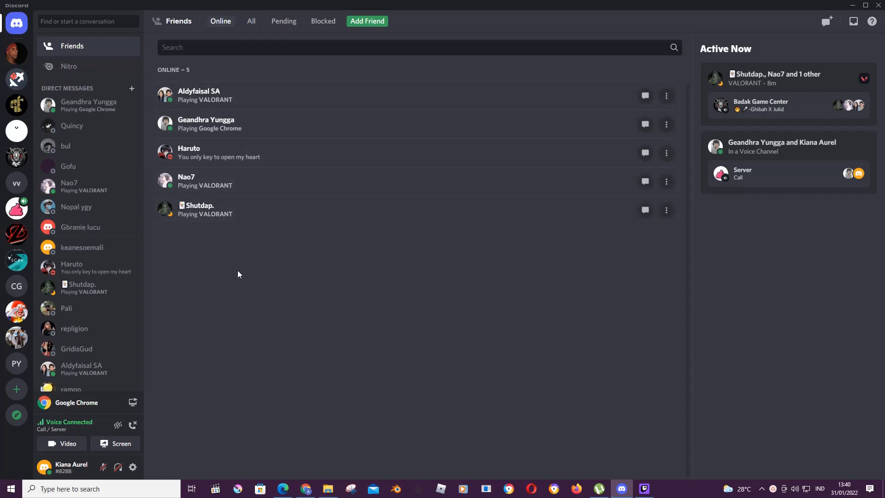
mouse_move(241, 275)
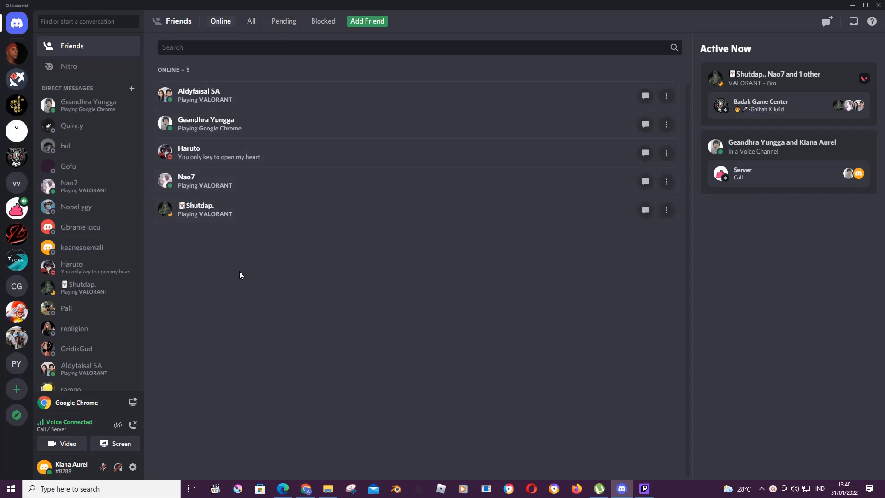
mouse_move(232, 288)
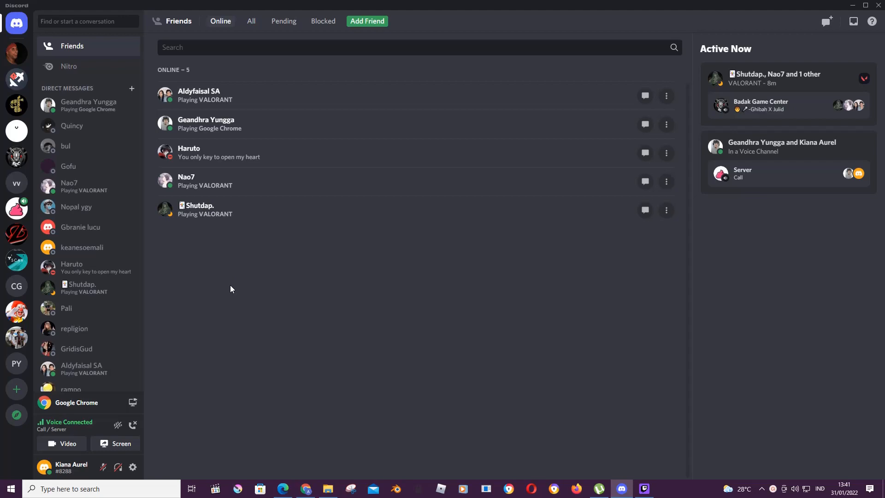
mouse_move(133, 466)
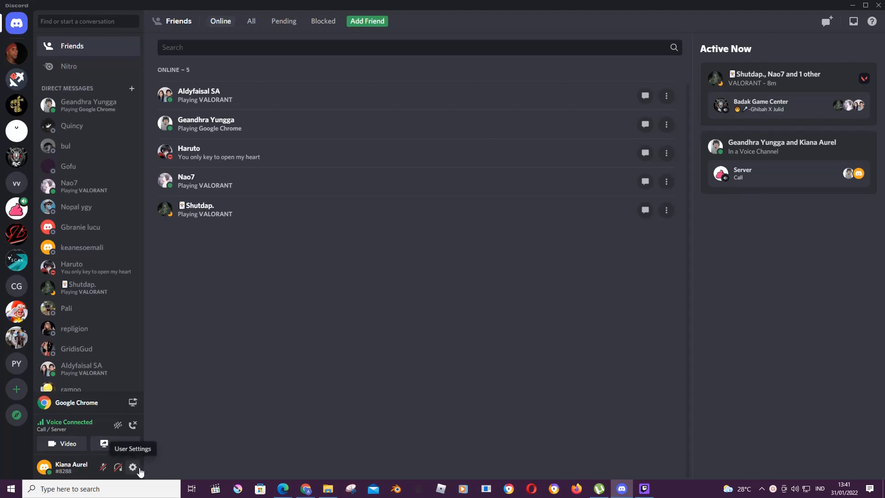
Step: Enter User Settings via the gear beside your username, landing on My Account
left_click(134, 466)
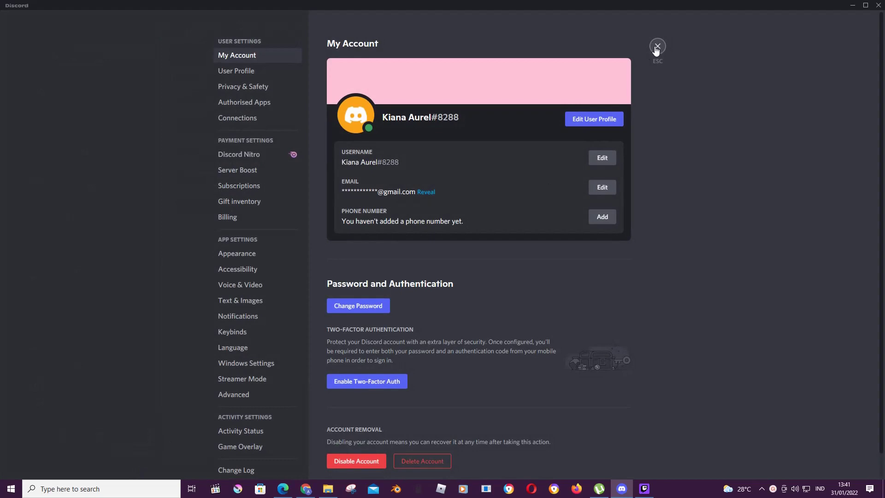
mouse_move(268, 276)
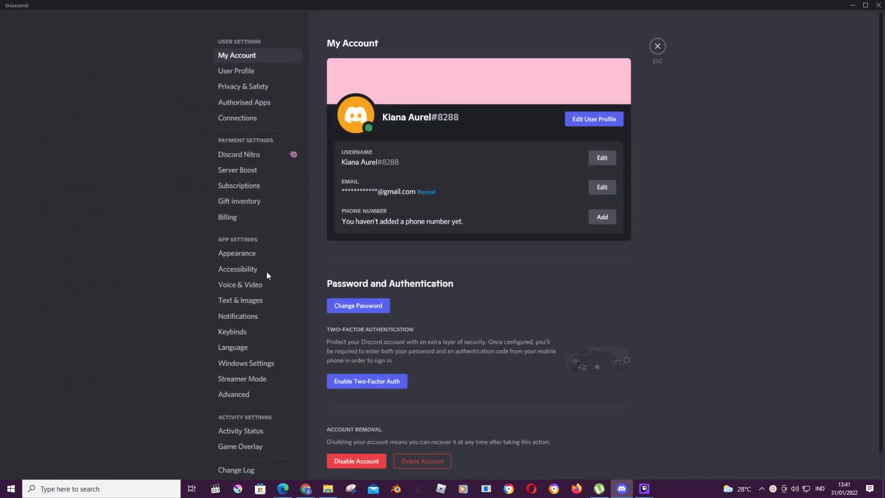
mouse_move(265, 439)
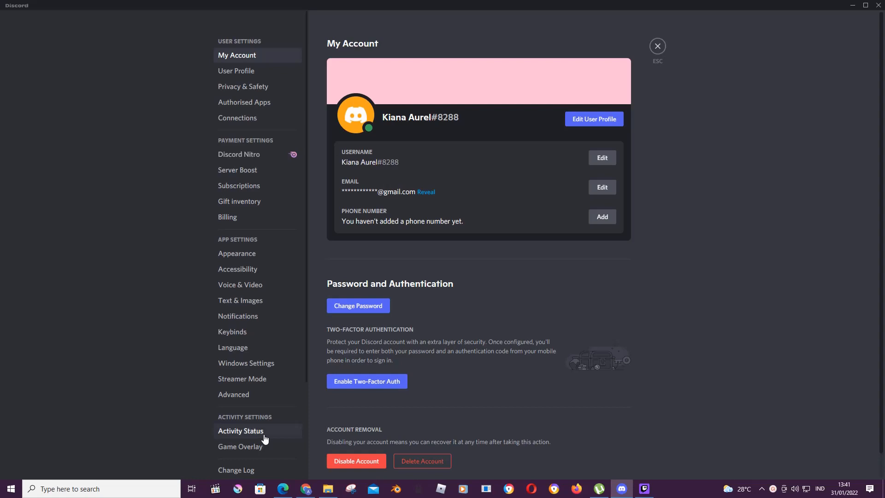
Step: In Activity Status, turn off 'Display current activity as a status message'
left_click(240, 430)
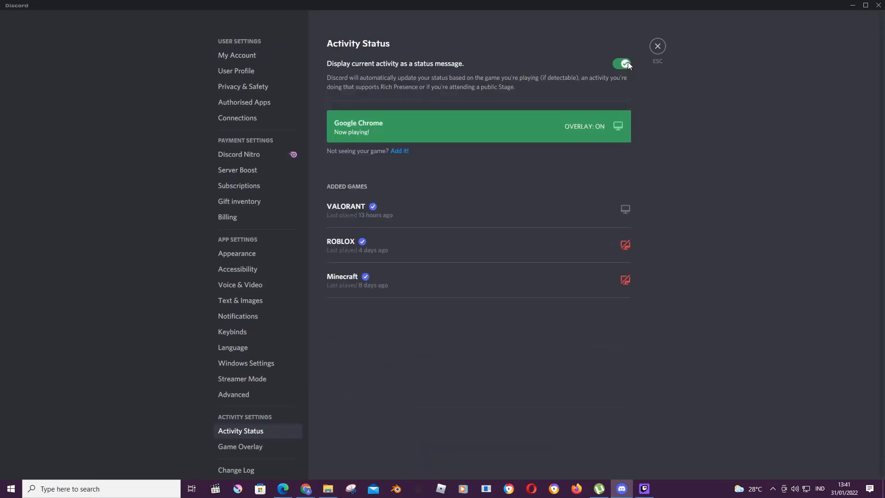
left_click(622, 63)
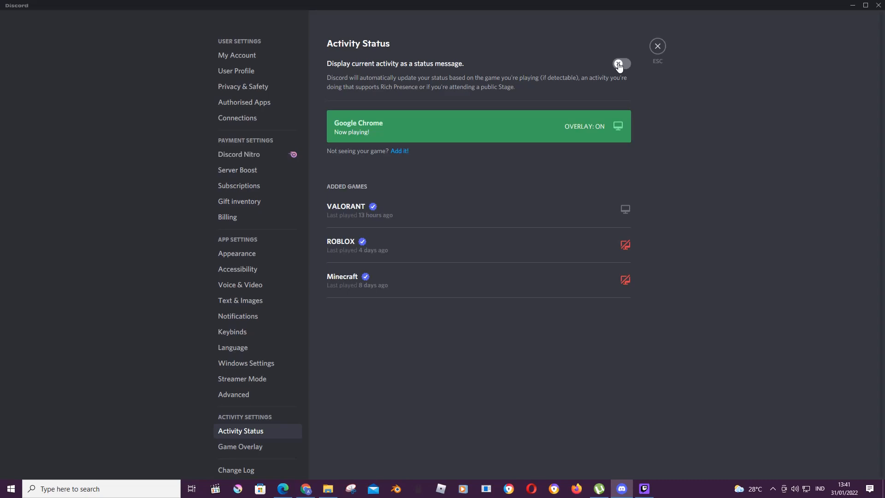
left_click(621, 63)
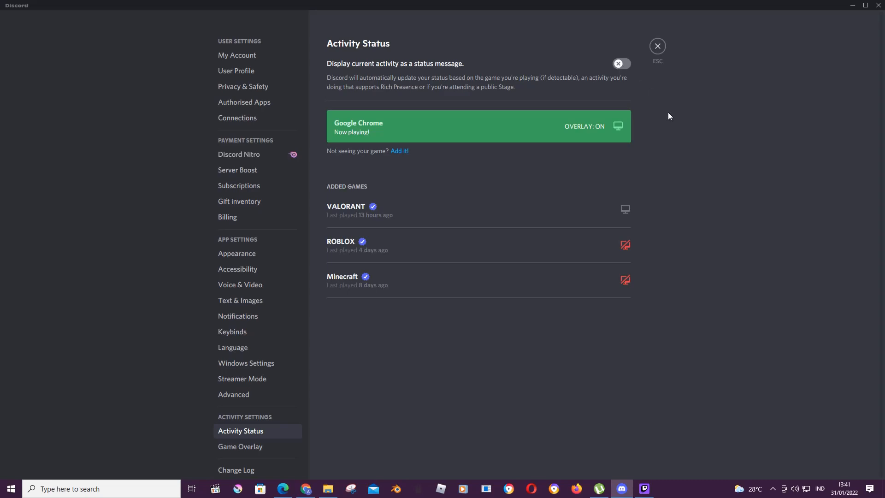
mouse_move(671, 113)
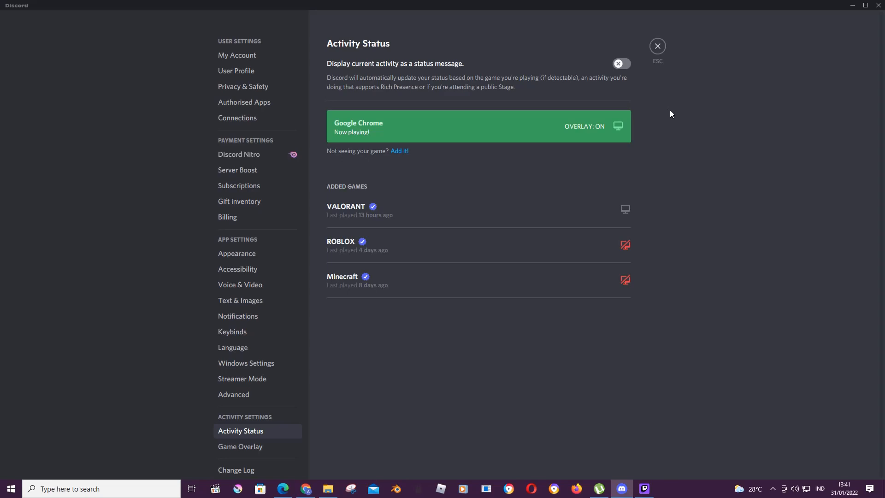
mouse_move(676, 112)
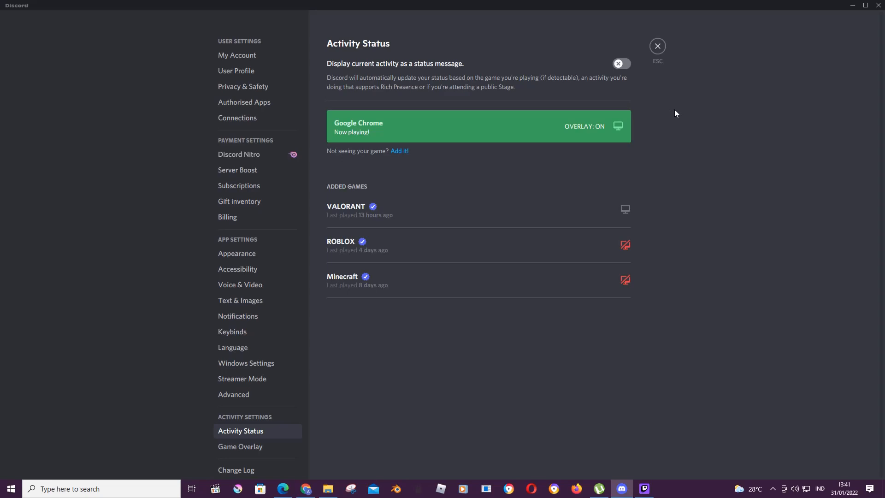